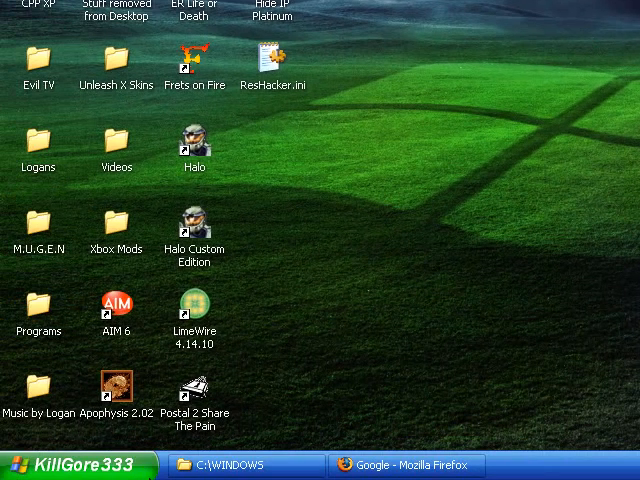
mouse_move(311, 355)
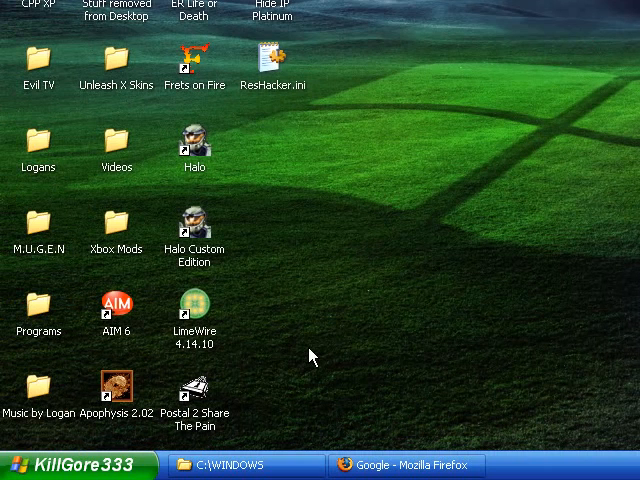
mouse_move(480, 138)
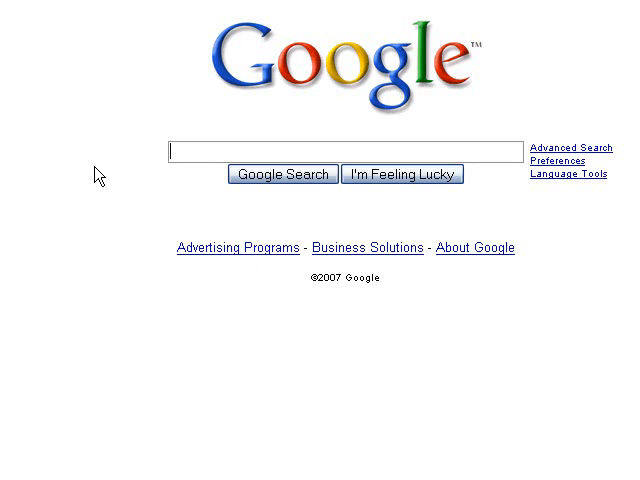
Search Google for 'Resource Hacker' and open the top result's home page.
type("Resource Hacker")
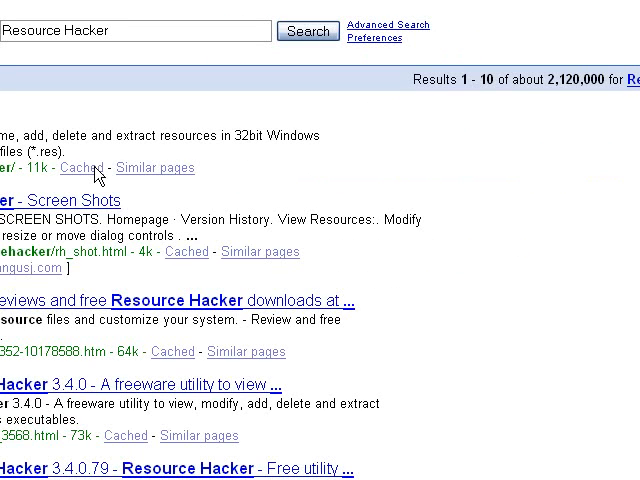
scroll("up", 3)
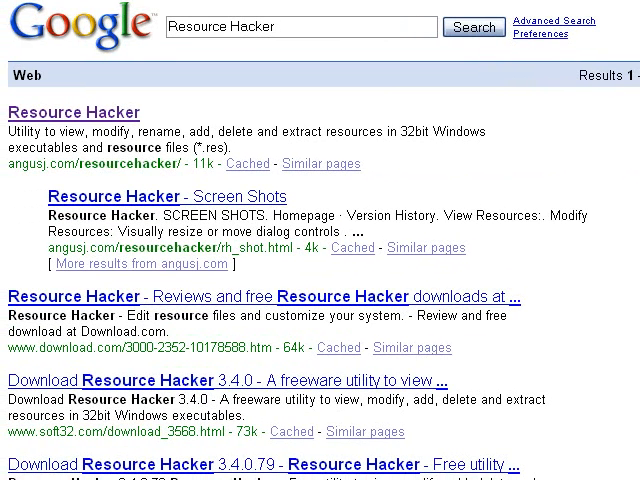
mouse_move(278, 128)
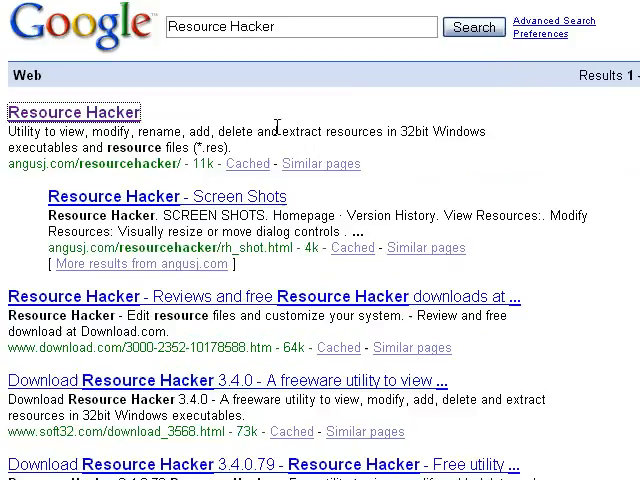
left_click(75, 112)
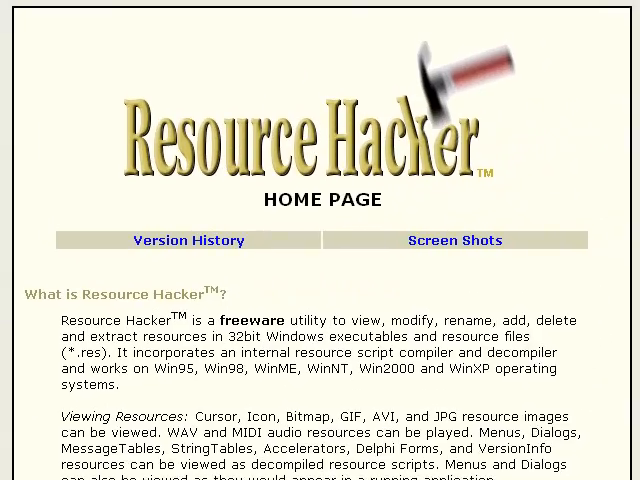
Scroll to the Version 3.4.0 download sites listing the Europe and Australia zips.
scroll("down", 3)
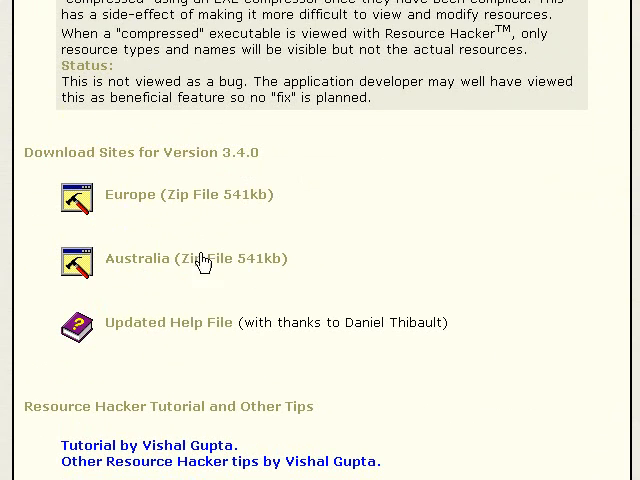
mouse_move(308, 274)
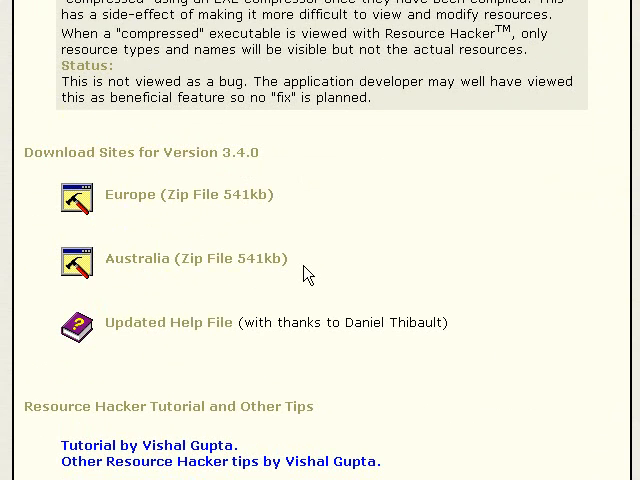
mouse_move(288, 267)
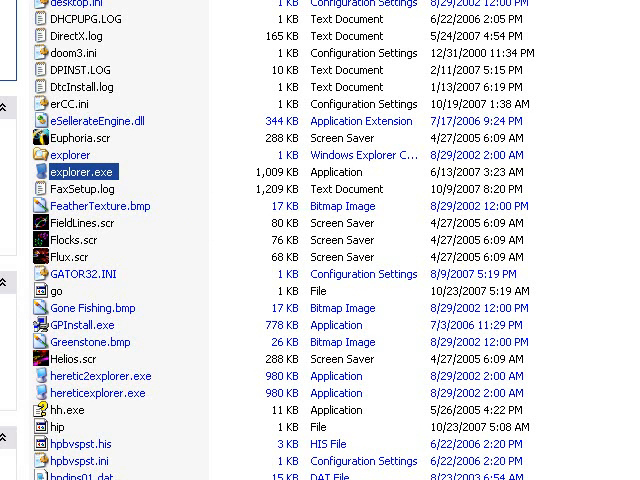
mouse_move(164, 224)
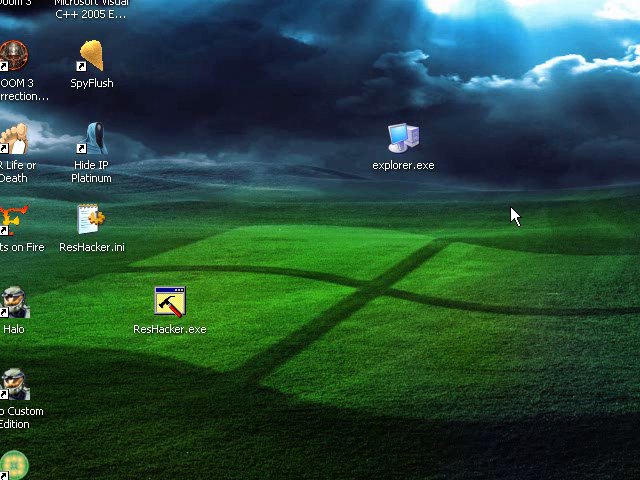
Drag ResHacker.exe beside explorer.exe on the desktop and select explorer.exe.
left_click_drag(165, 300, 247, 140)
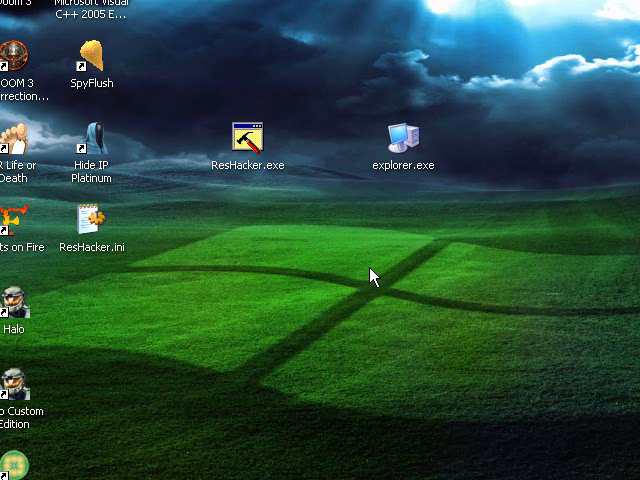
left_click(401, 135)
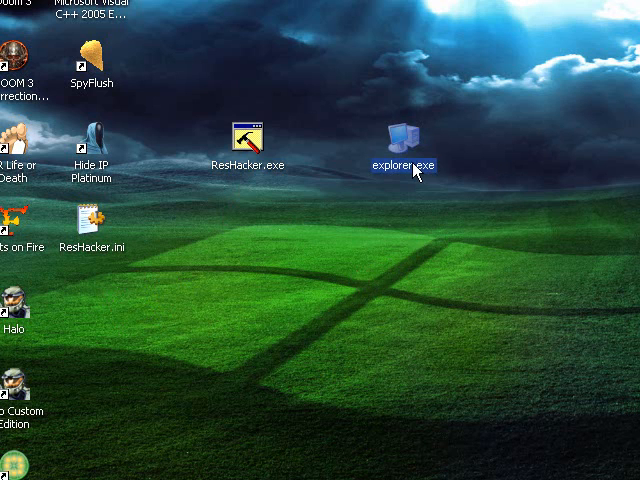
mouse_move(372, 224)
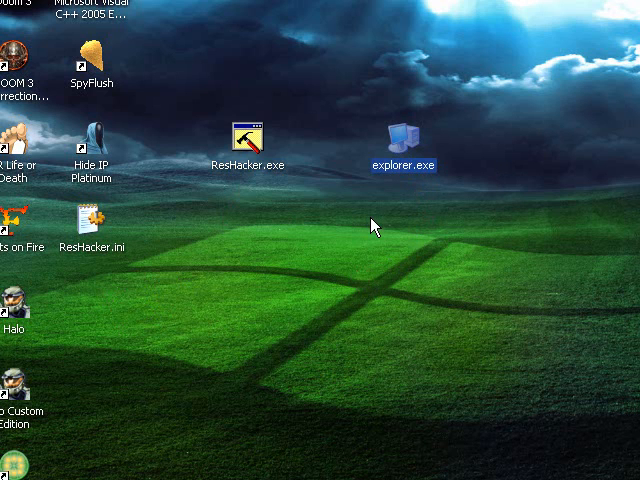
mouse_move(424, 217)
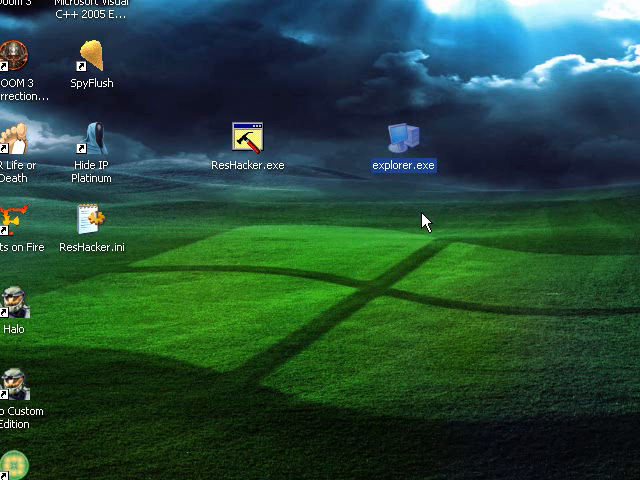
mouse_move(418, 213)
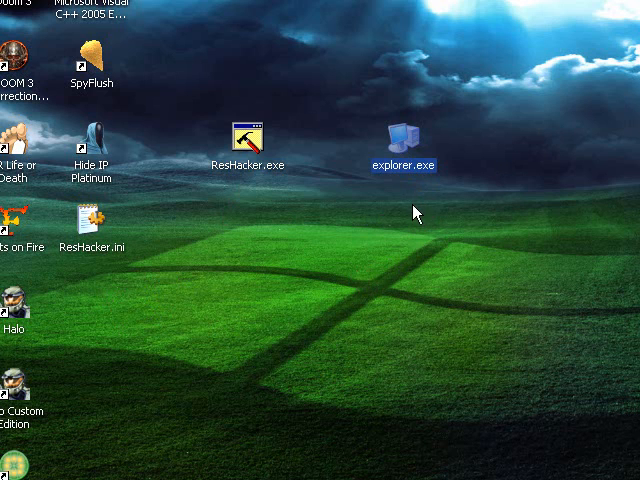
mouse_move(400, 162)
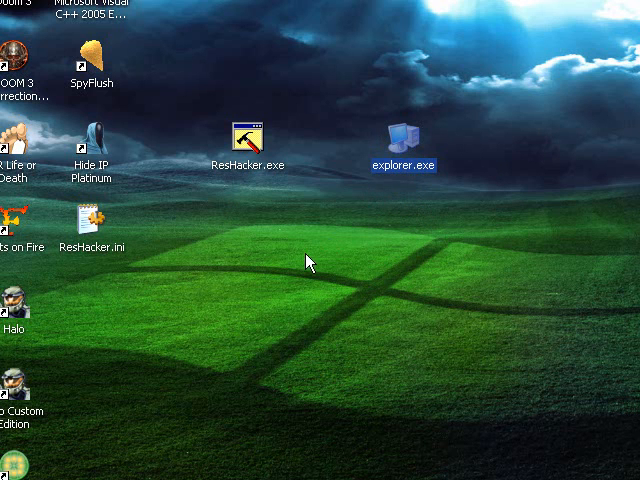
mouse_move(294, 258)
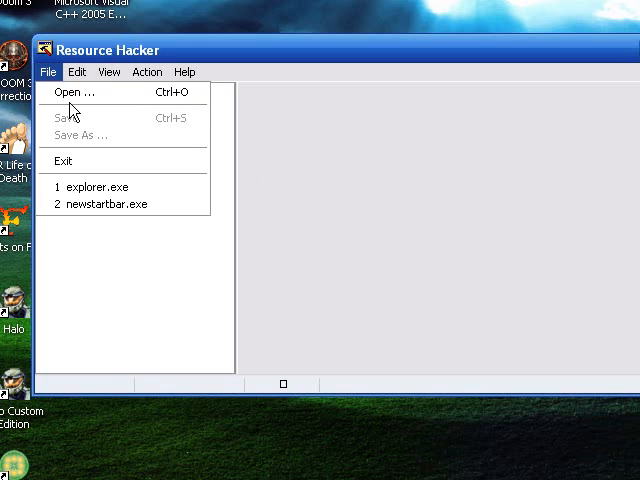
Load reconbar.exe from the Desktop into Resource Hacker.
left_click(72, 91)
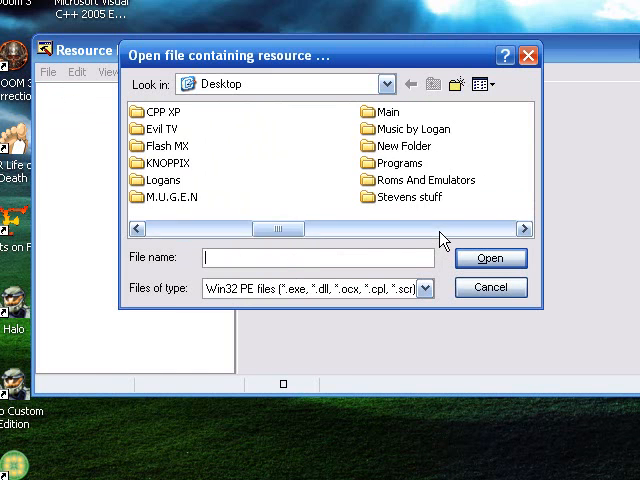
scroll("right", 3)
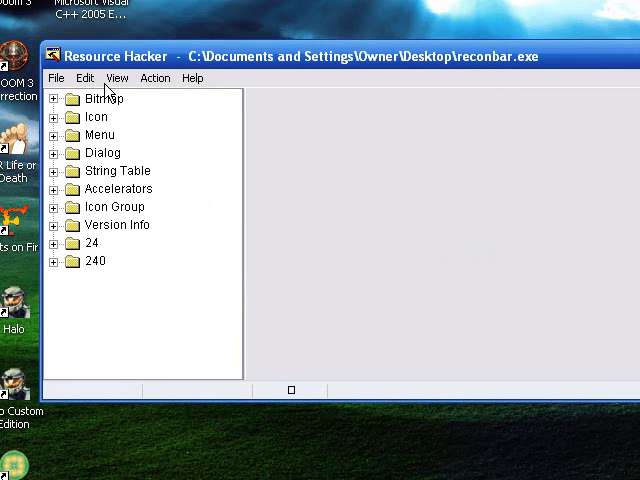
mouse_move(133, 103)
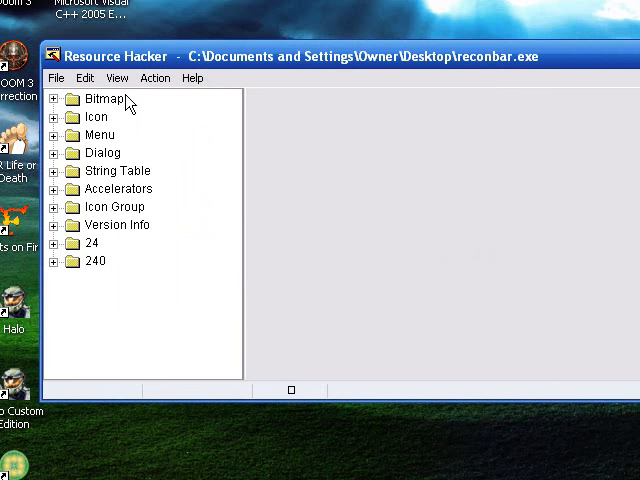
mouse_move(113, 242)
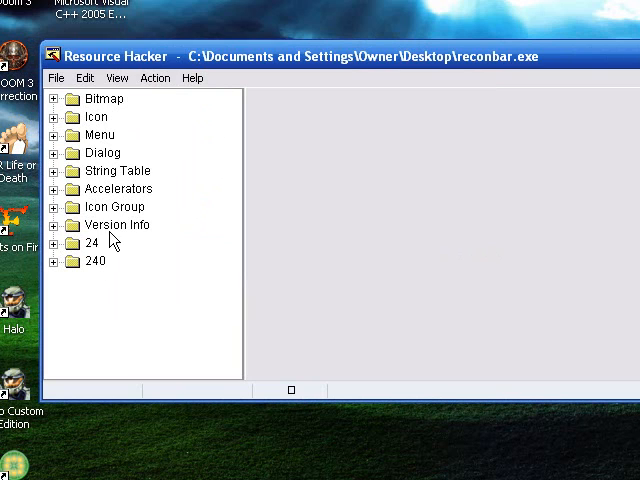
mouse_move(94, 204)
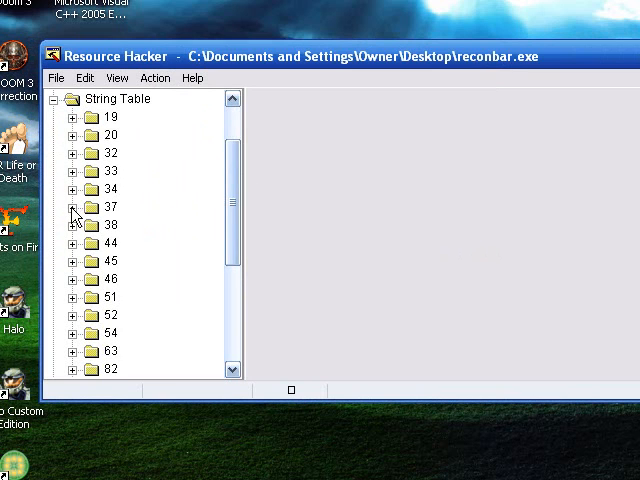
Replace 'Start' with 'Recon Networks' in string table 37 entry 578 and compile.
left_click(74, 207)
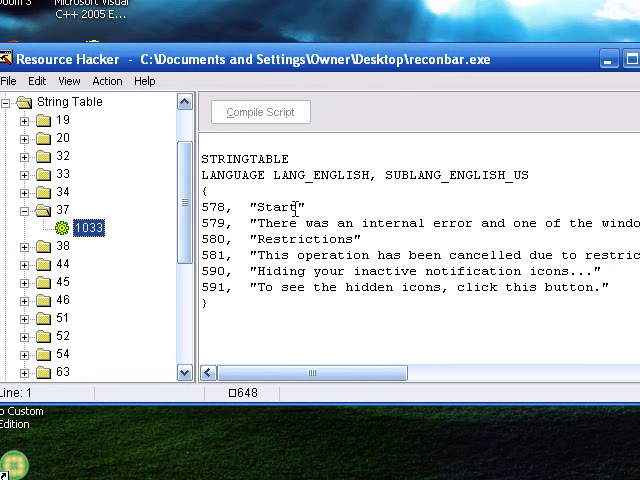
double_click(277, 207)
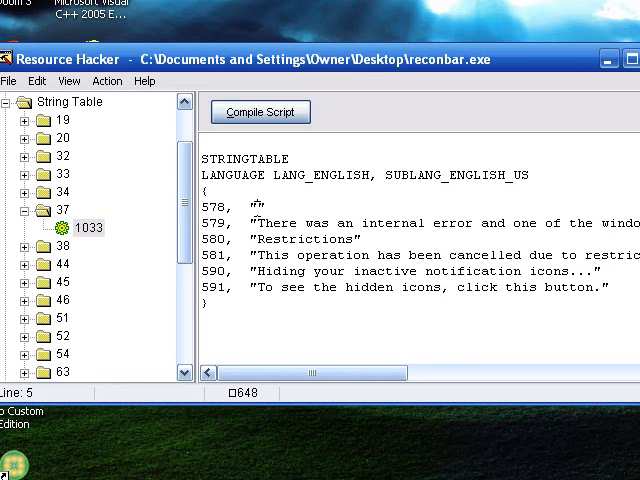
type("Recon Netowrk")
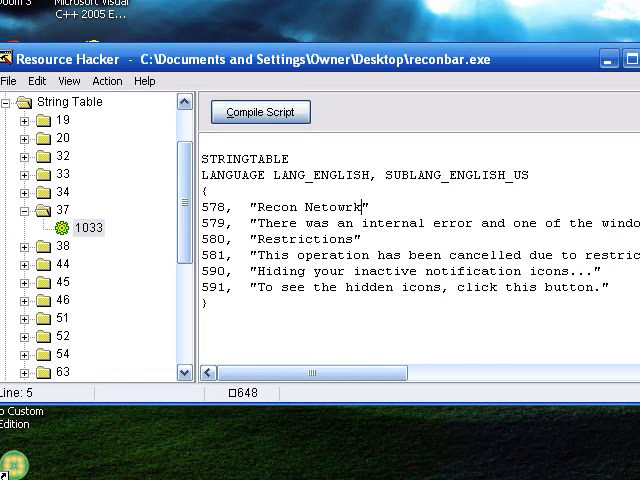
type("s")
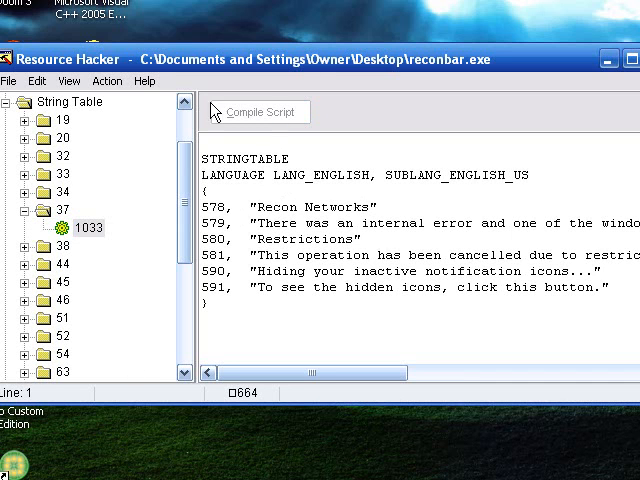
Save As over reconbar.exe on the Desktop, confirming the replacement.
left_click(11, 80)
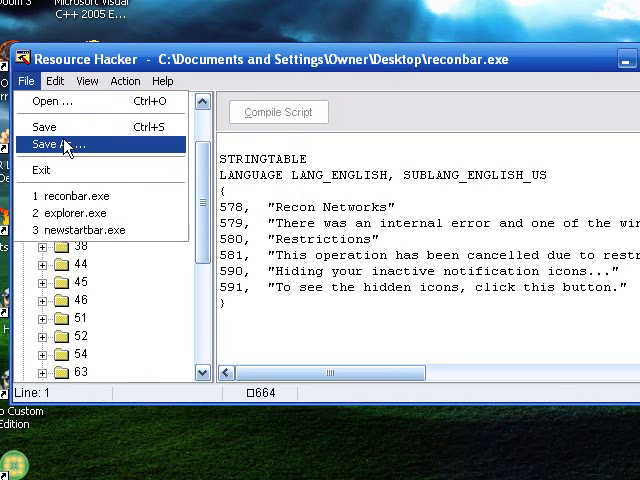
left_click(62, 145)
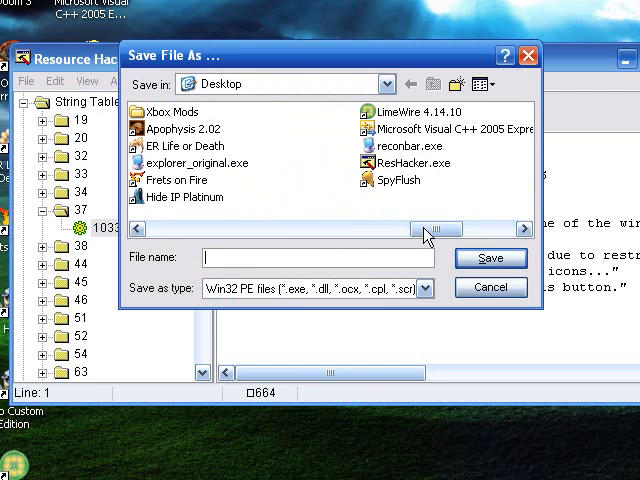
left_click(408, 145)
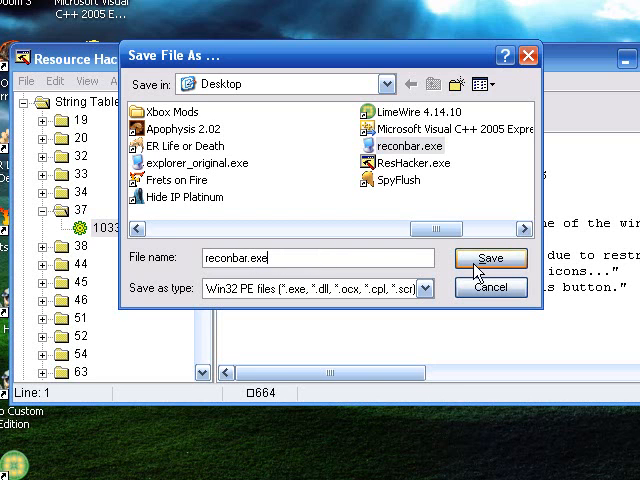
left_click(490, 258)
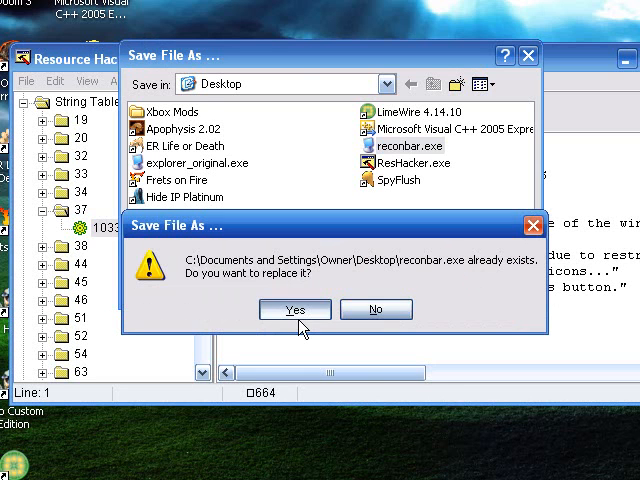
left_click(295, 309)
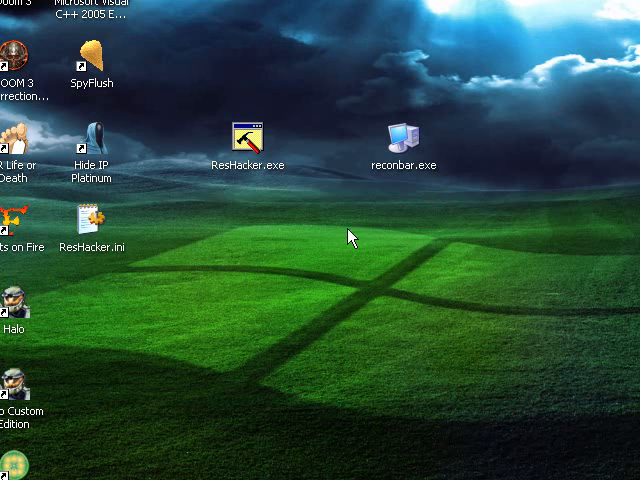
left_click(20, 473)
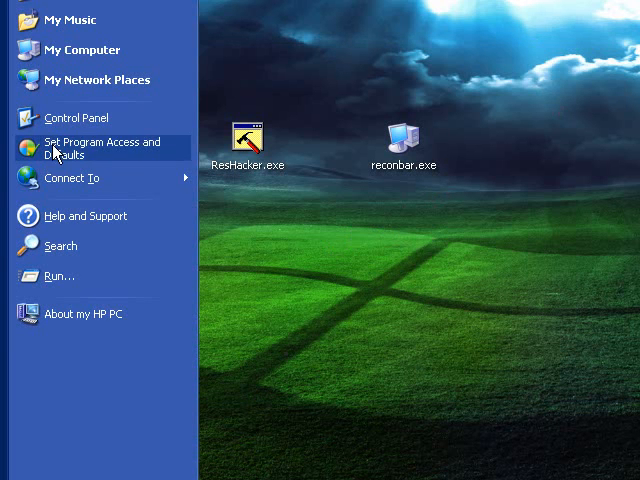
mouse_move(60, 276)
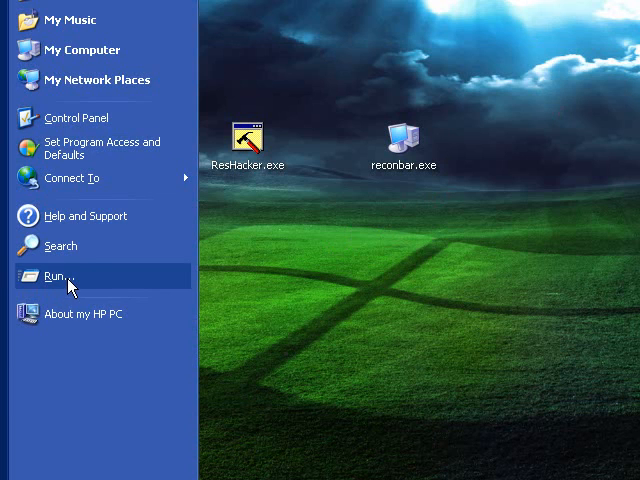
Run regedit from the Start menu's Run dialog.
left_click(55, 276)
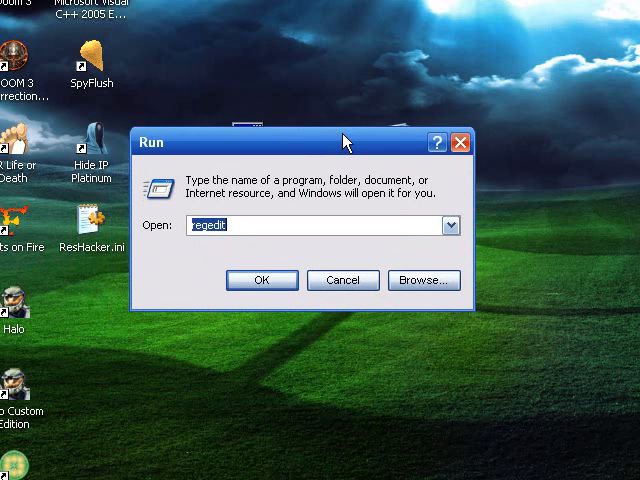
left_click(240, 225)
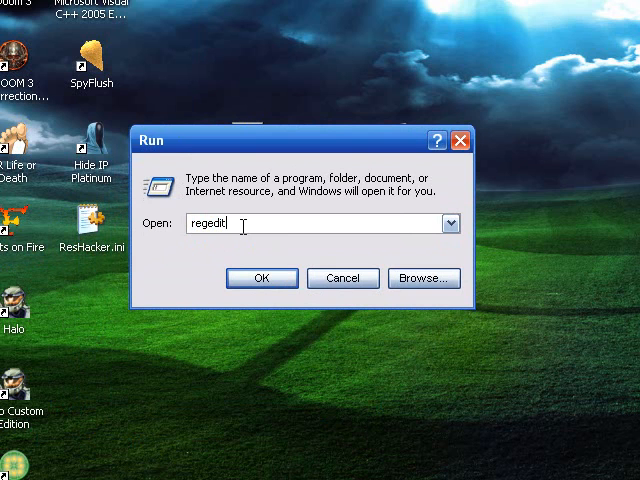
left_click(261, 278)
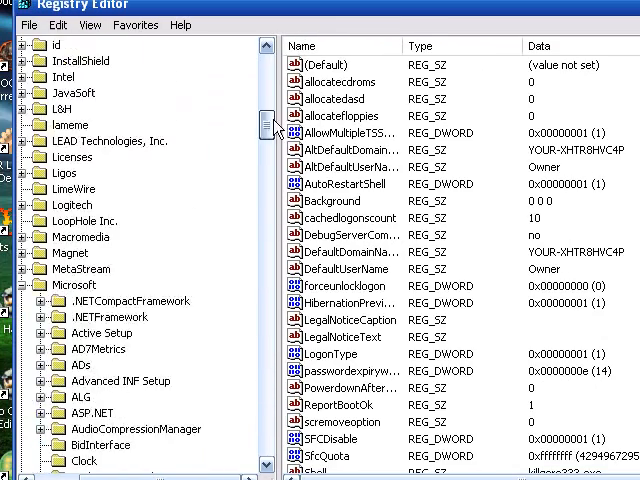
Browse to HKLM\SOFTWARE\Microsoft\Windows NT\CurrentVersion\Winlogon and show its values.
scroll("up", 3)
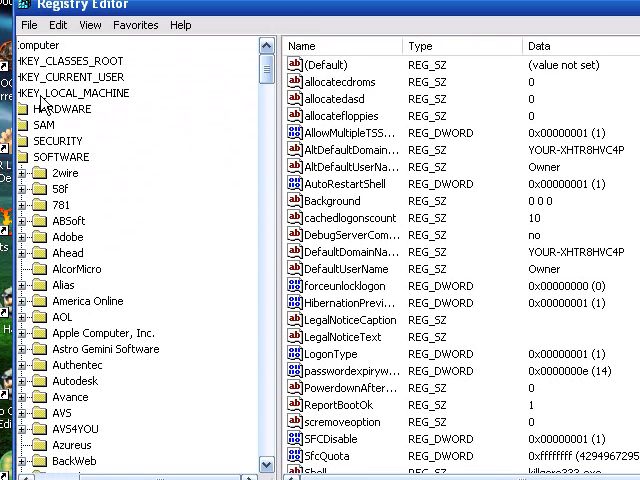
mouse_move(108, 104)
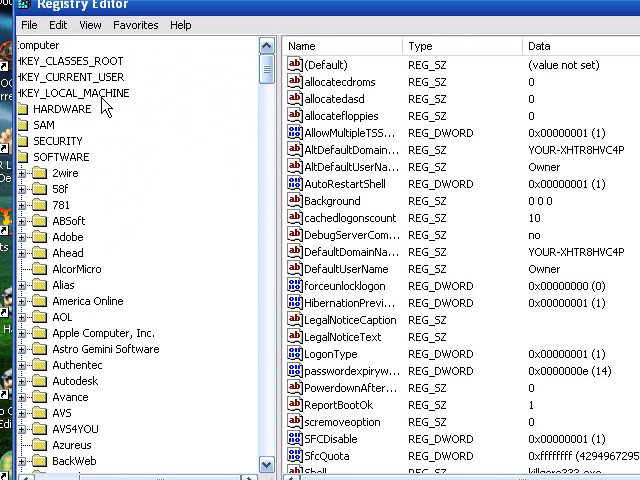
scroll("down", 3)
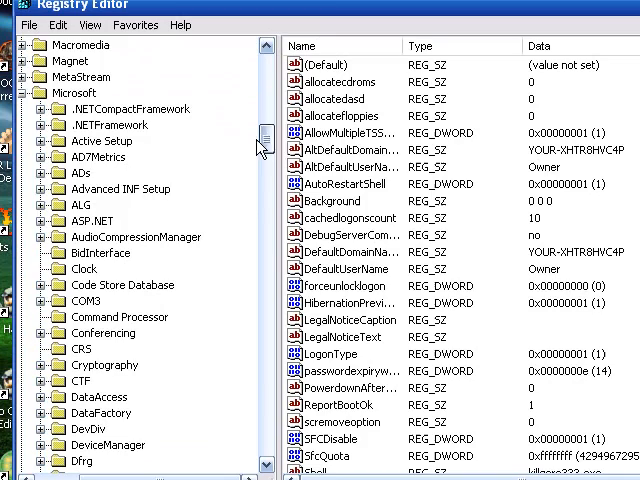
scroll("down", 3)
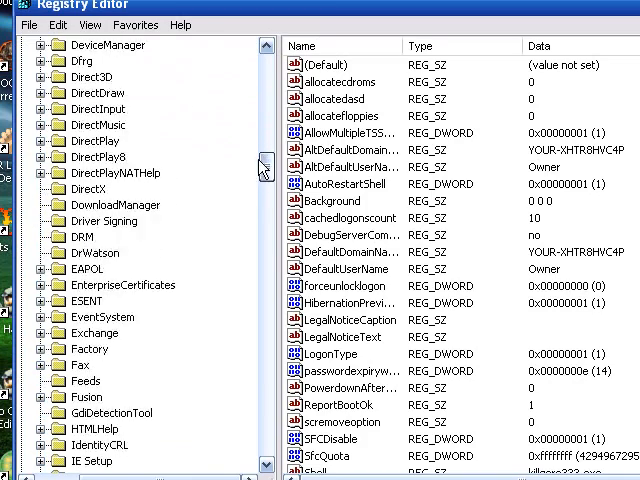
scroll("down", 3)
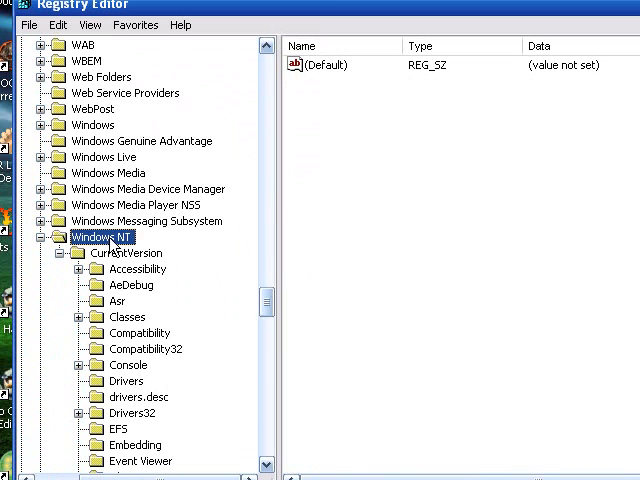
mouse_move(267, 310)
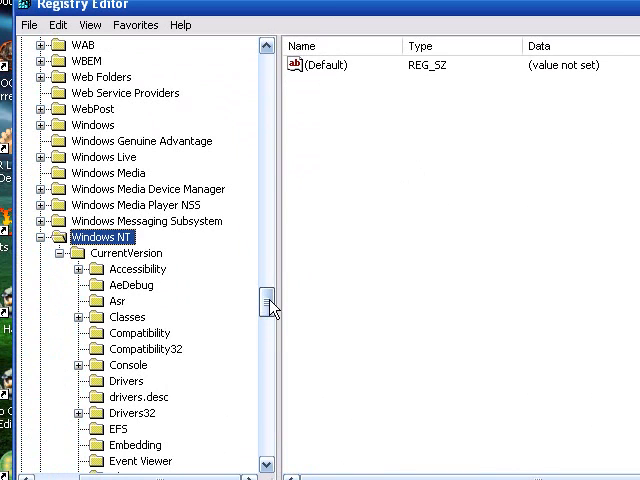
scroll("down", 3)
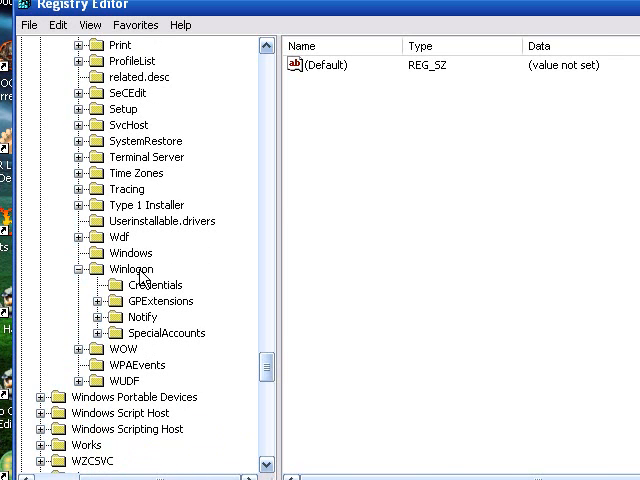
left_click(130, 269)
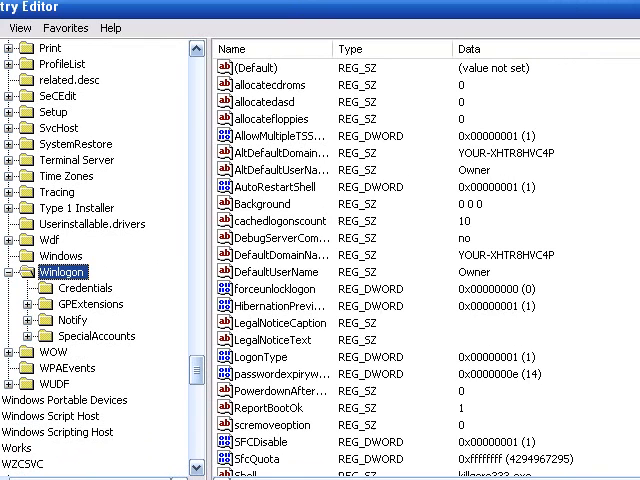
scroll("down", 3)
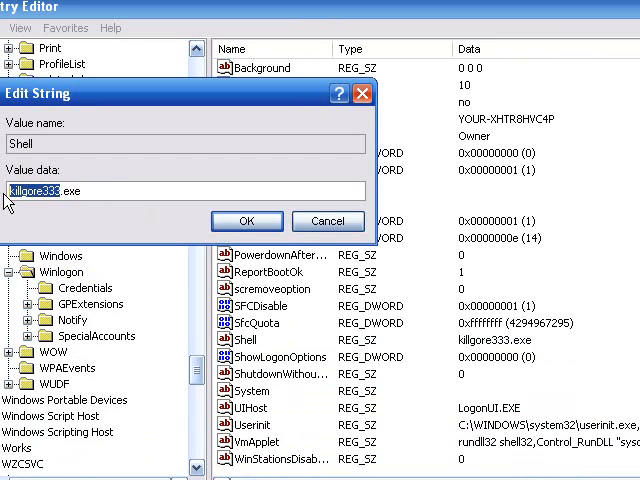
type("reconba.exe")
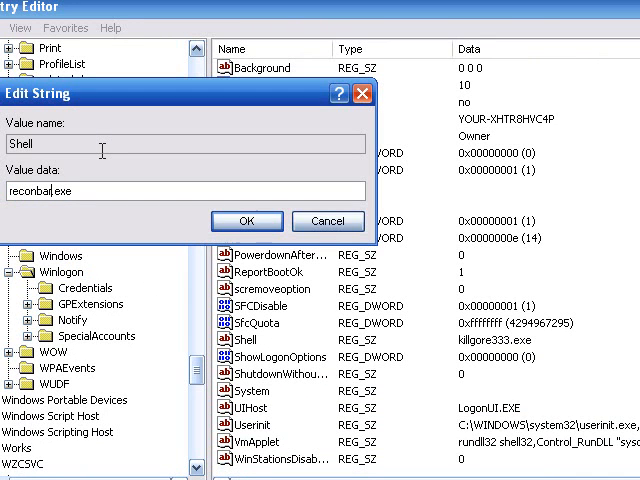
mouse_move(108, 168)
type("killgore333")
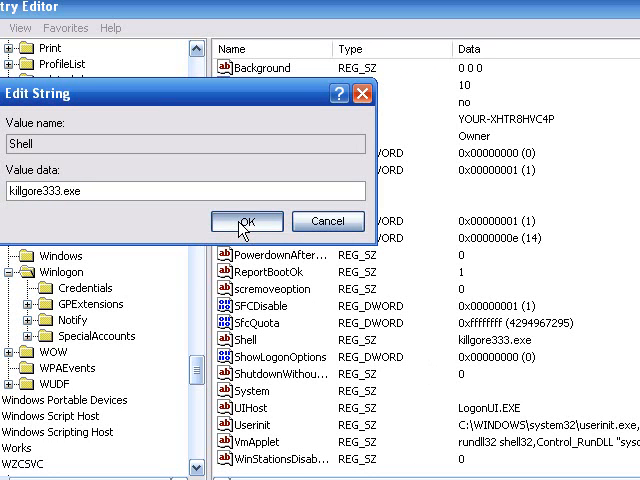
left_click(245, 222)
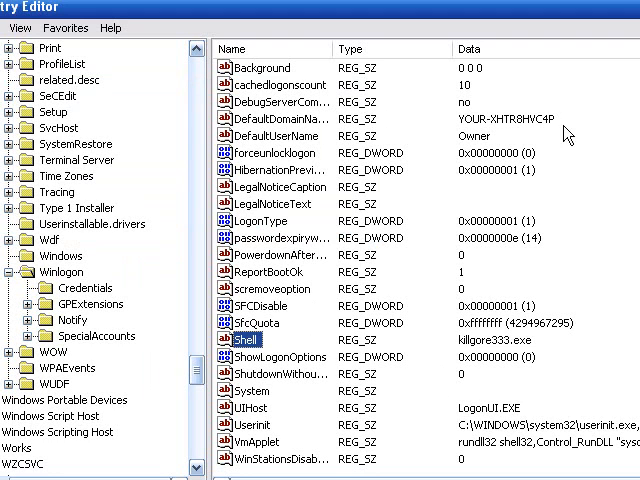
mouse_move(405, 170)
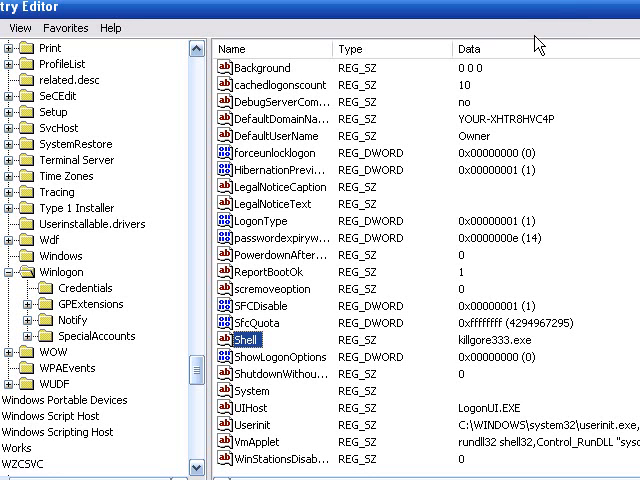
mouse_move(623, 11)
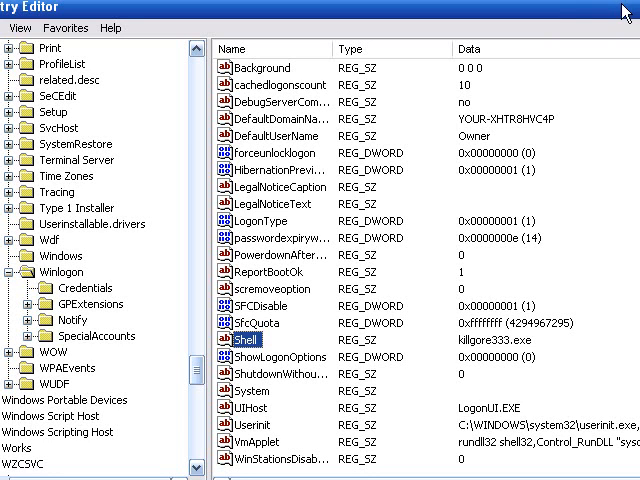
mouse_move(145, 112)
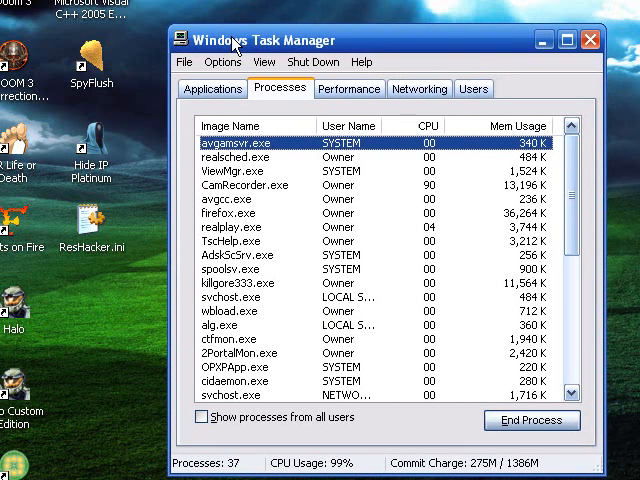
Run regedit through Task Manager's New Task dialog.
left_click(183, 62)
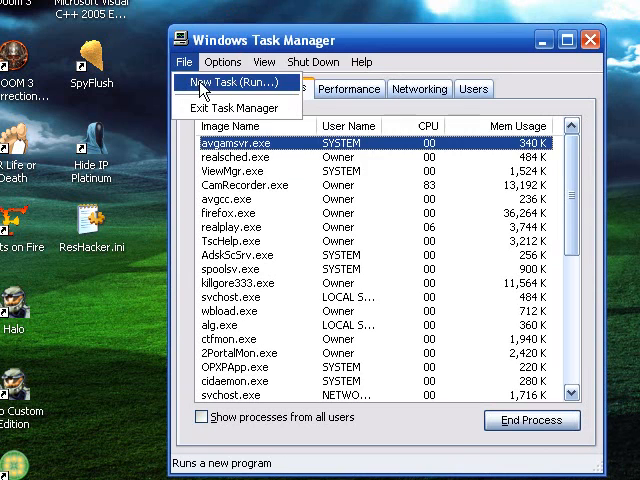
left_click(227, 82)
type("regedit")
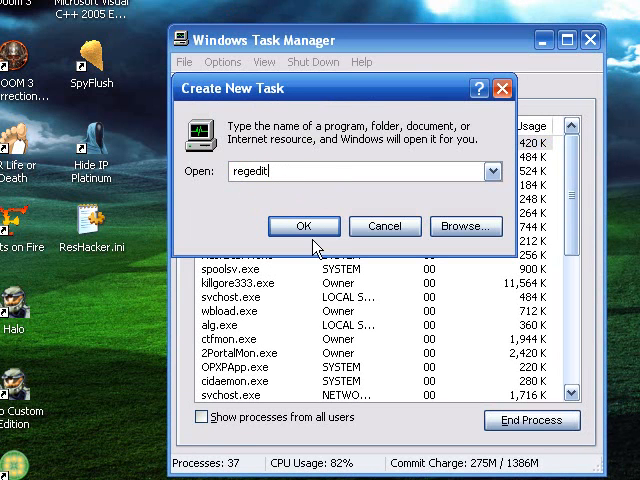
left_click(304, 226)
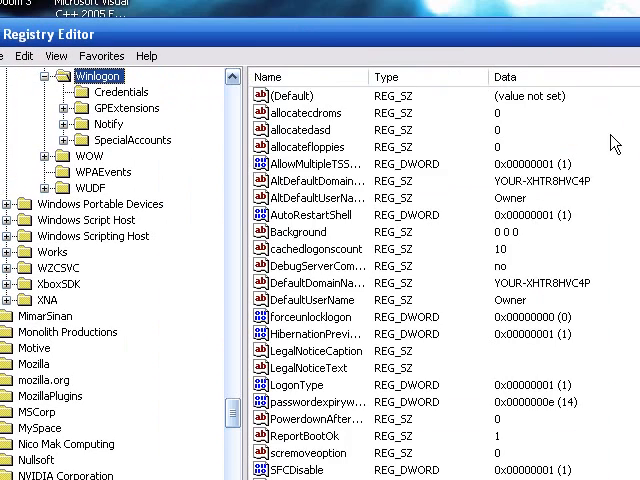
Re-enter the Winlogon Shell value data as killgore333.exe and confirm.
scroll("down", 3)
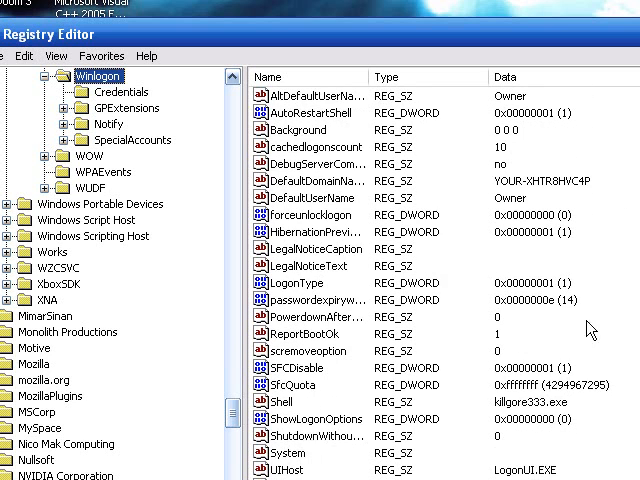
double_click(296, 402)
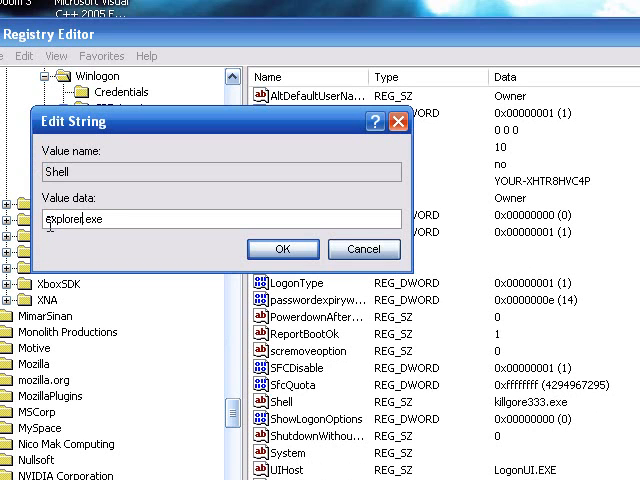
type("t.exe")
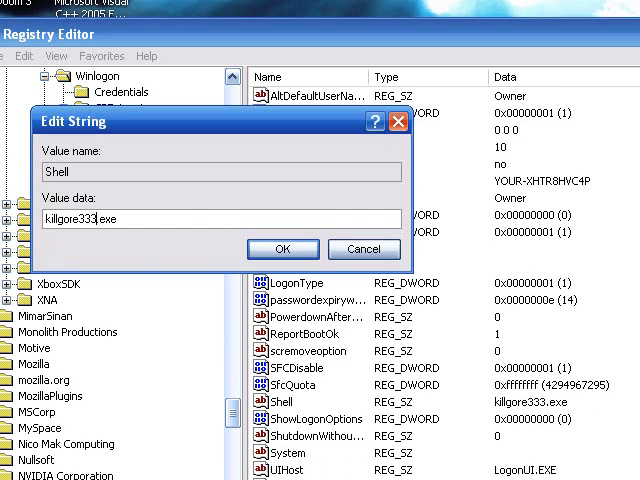
left_click(283, 249)
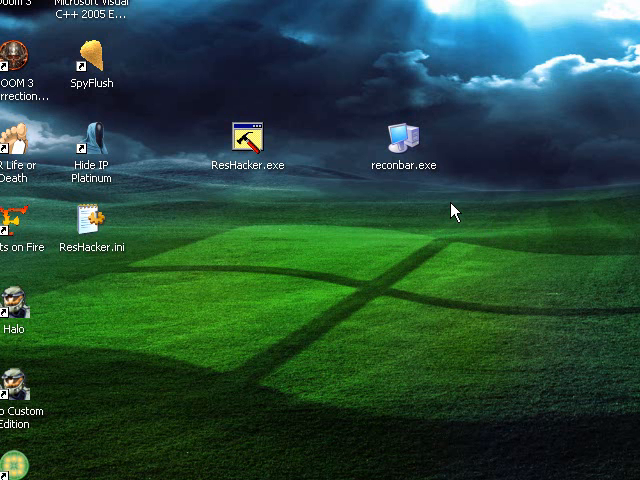
mouse_move(397, 251)
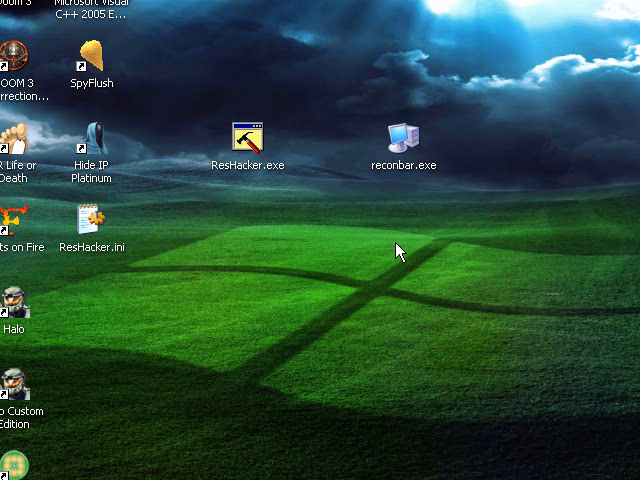
mouse_move(303, 313)
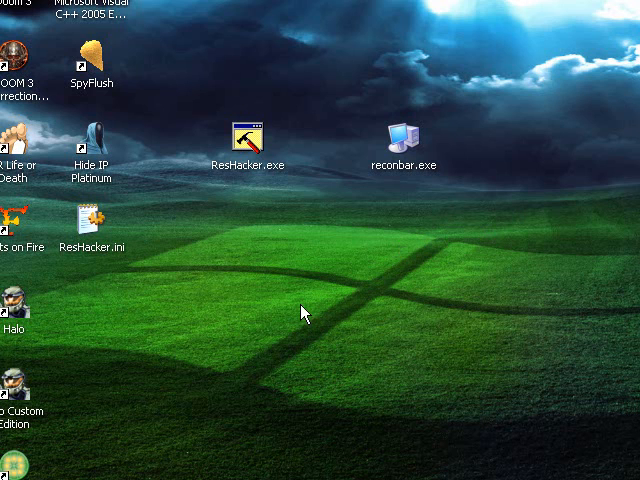
mouse_move(287, 375)
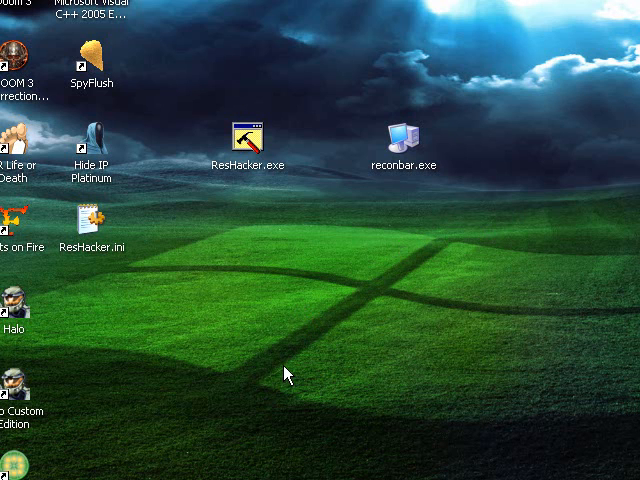
mouse_move(287, 375)
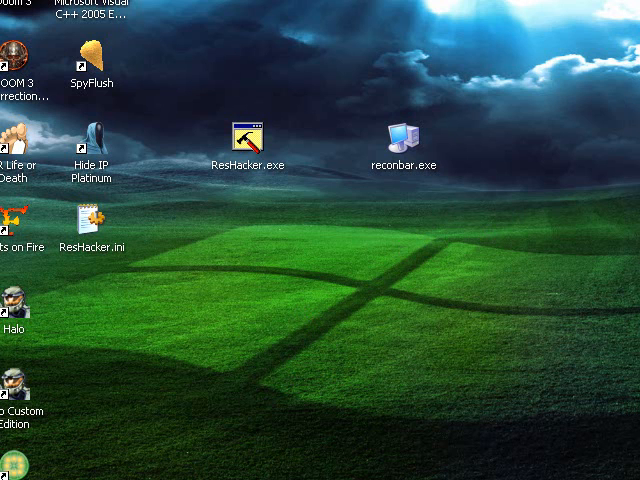